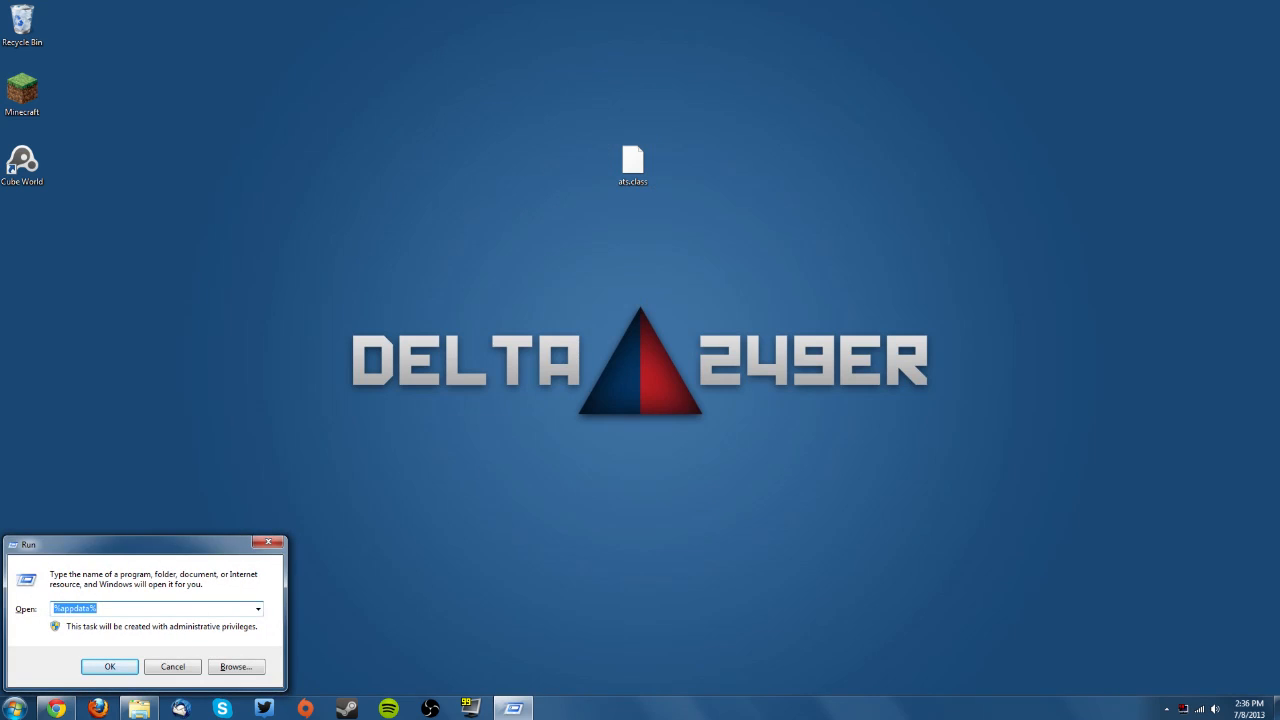
Step: Navigate from %appdata% into .minecraft\versions\1.6.2 OF, showing its jar and json files
{"action": "left_click", "coordinate": [110, 666]}
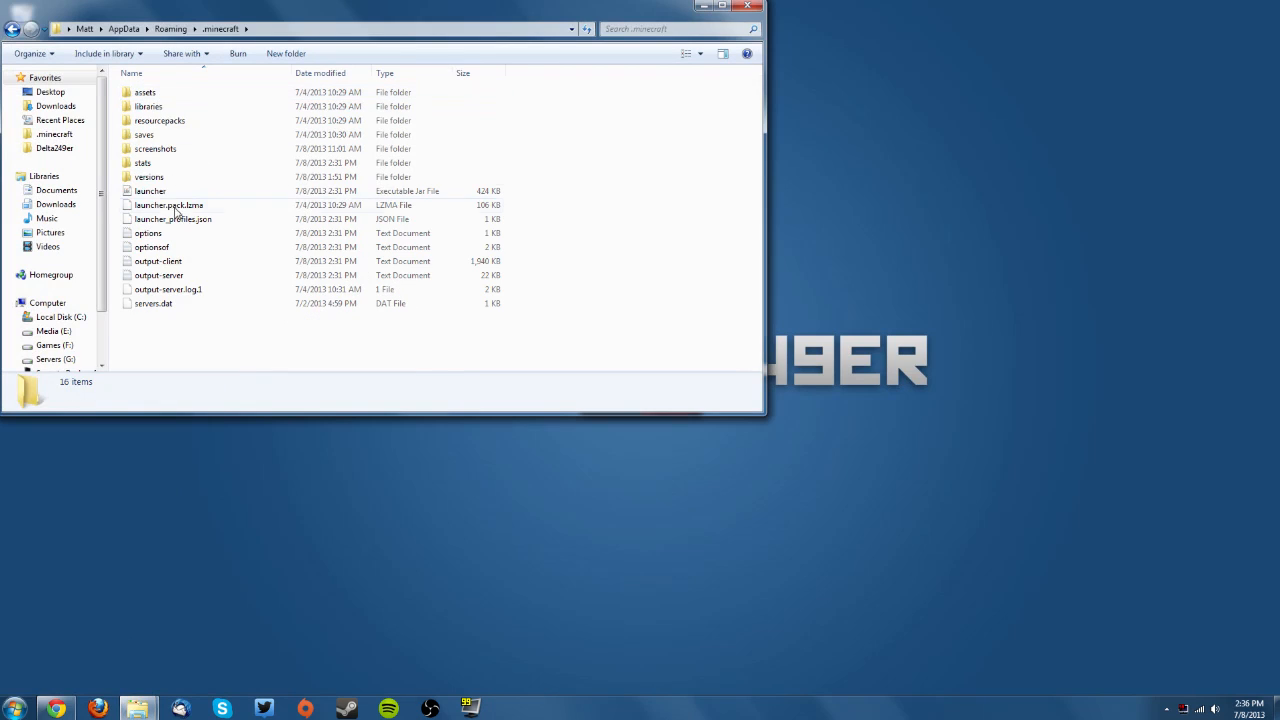
{"action": "double_click", "coordinate": [148, 177]}
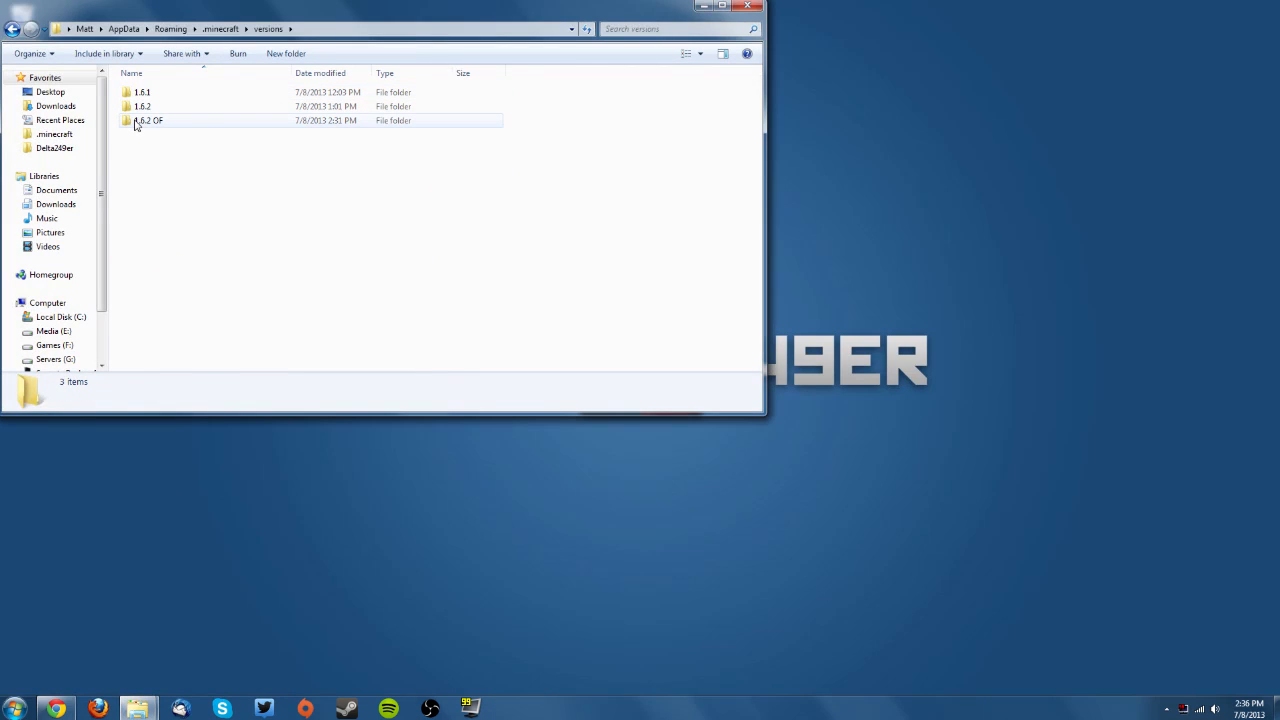
{"action": "mouse_move", "coordinate": [148, 120]}
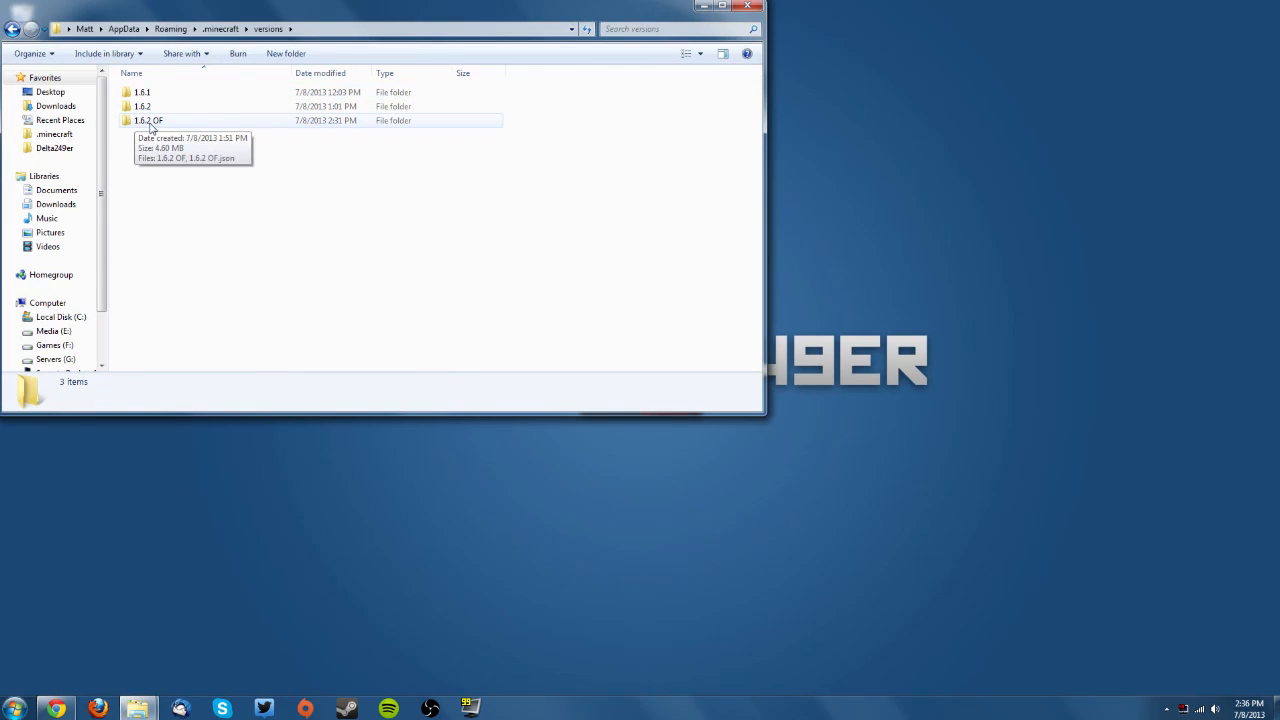
{"action": "double_click", "coordinate": [148, 120]}
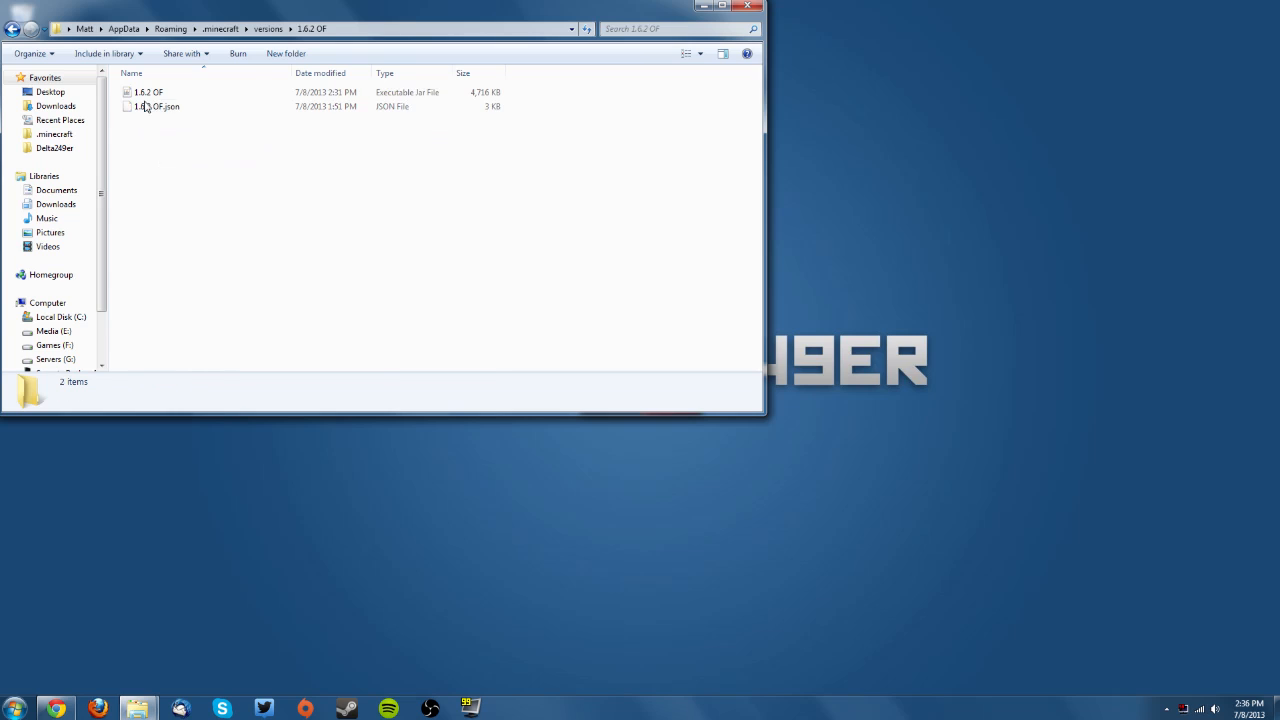
Step: Start 7-Zip File Manager from the Start menu search with the 1.6.2 OF jar selected
{"action": "right_click", "coordinate": [148, 91]}
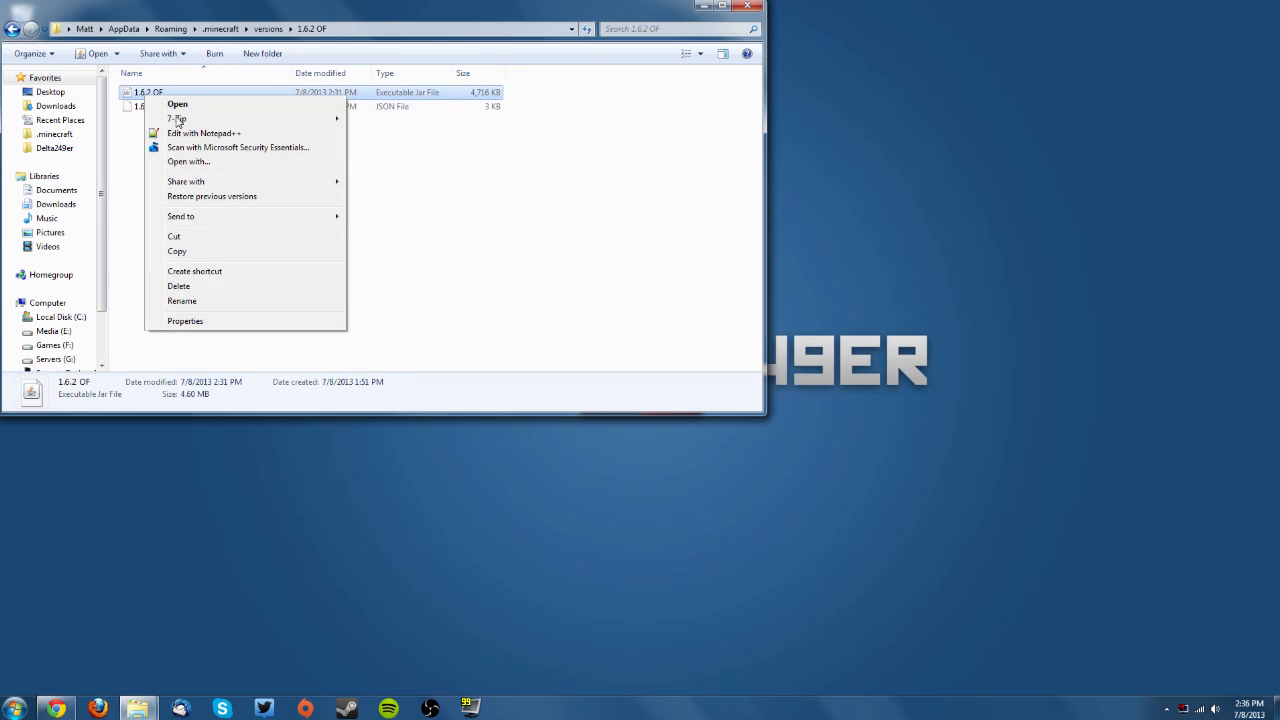
{"action": "mouse_move", "coordinate": [177, 118]}
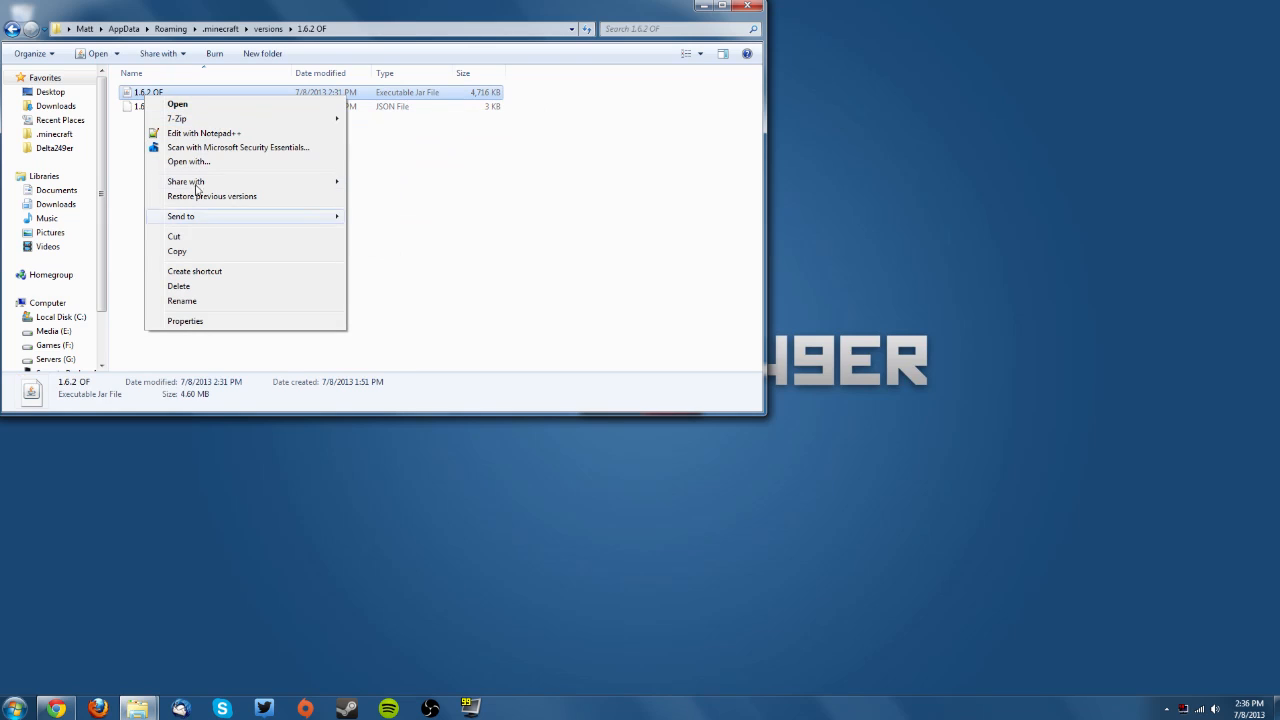
{"action": "mouse_move", "coordinate": [259, 392]}
{"action": "type", "text": "7"}
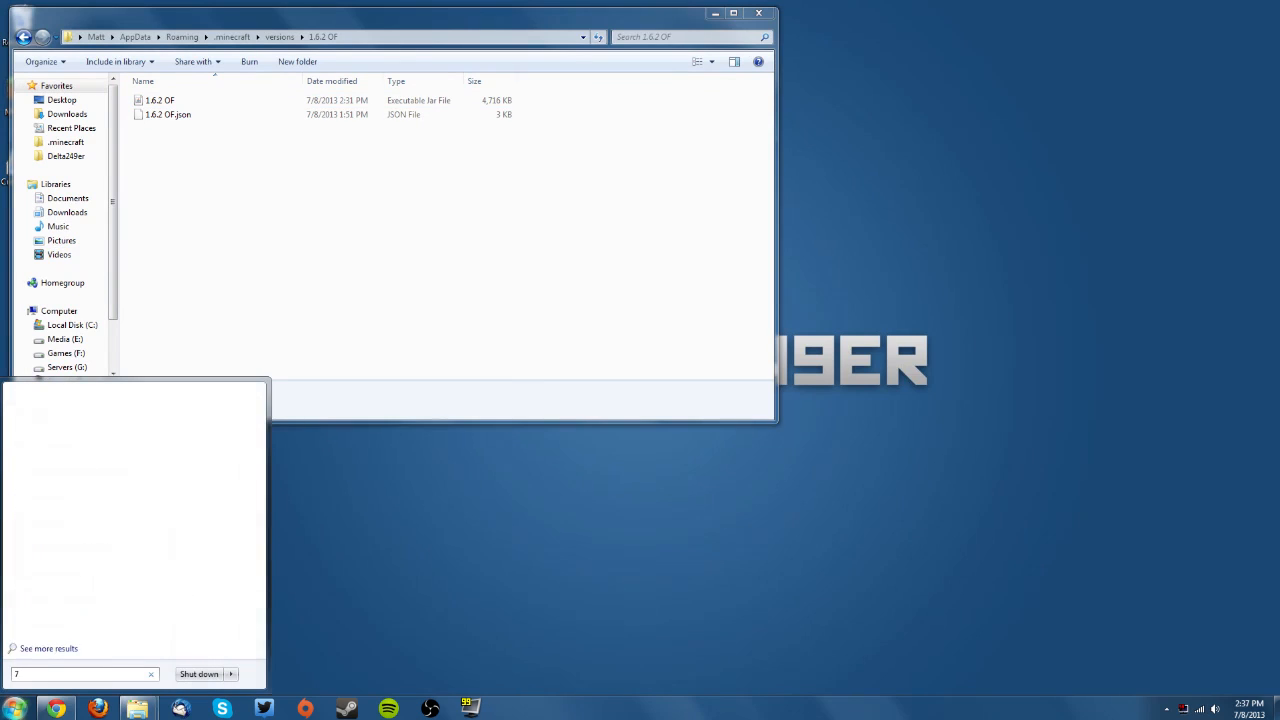
{"action": "type", "text": "-zip"}
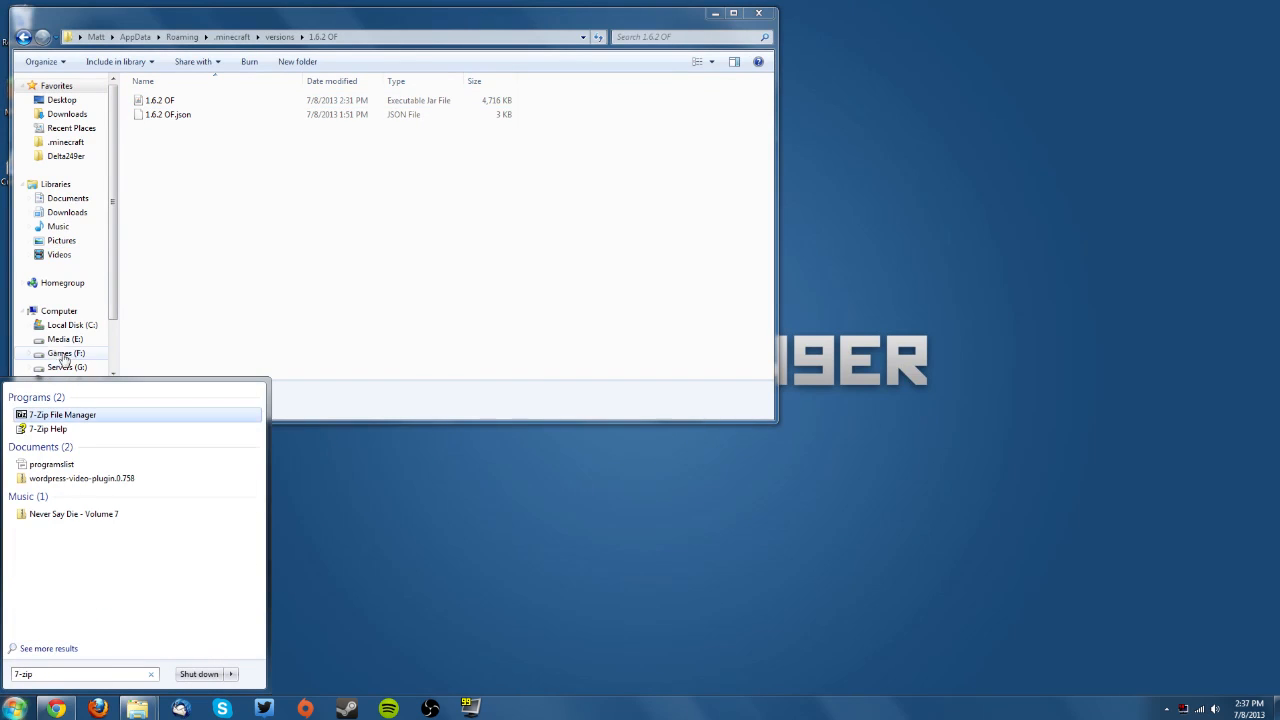
{"action": "left_click", "coordinate": [62, 414]}
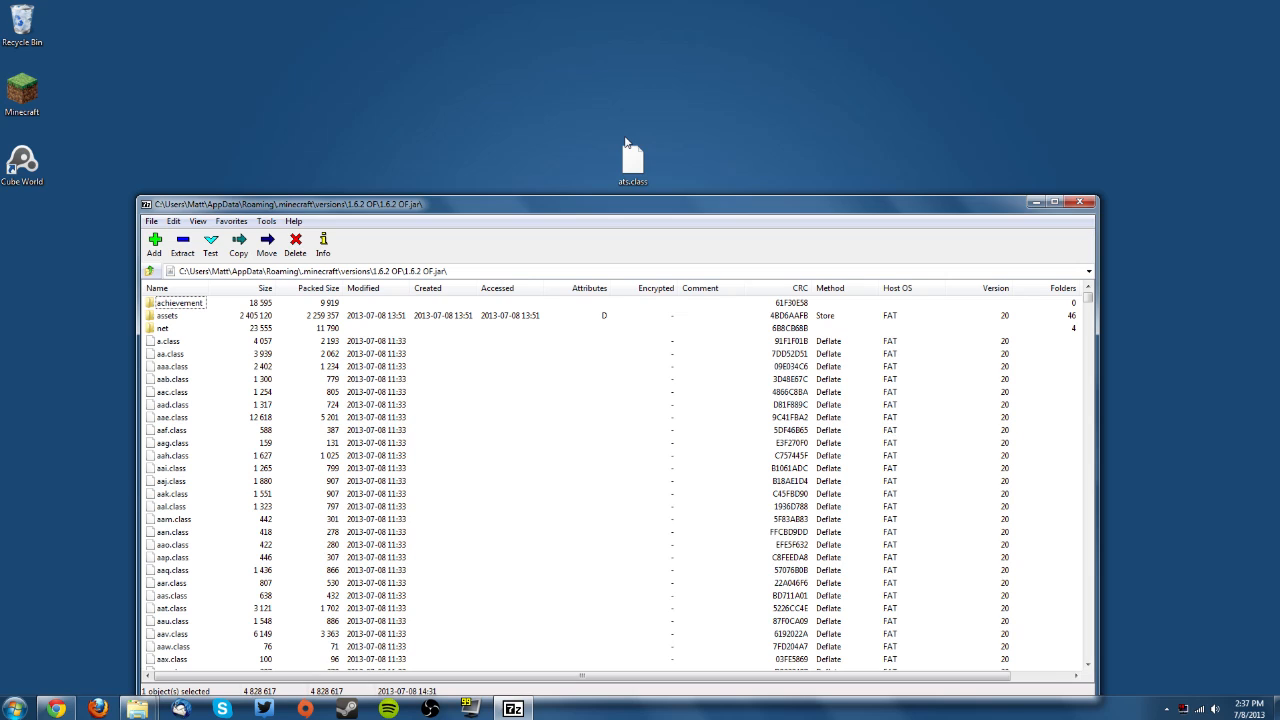
{"action": "mouse_move", "coordinate": [500, 282]}
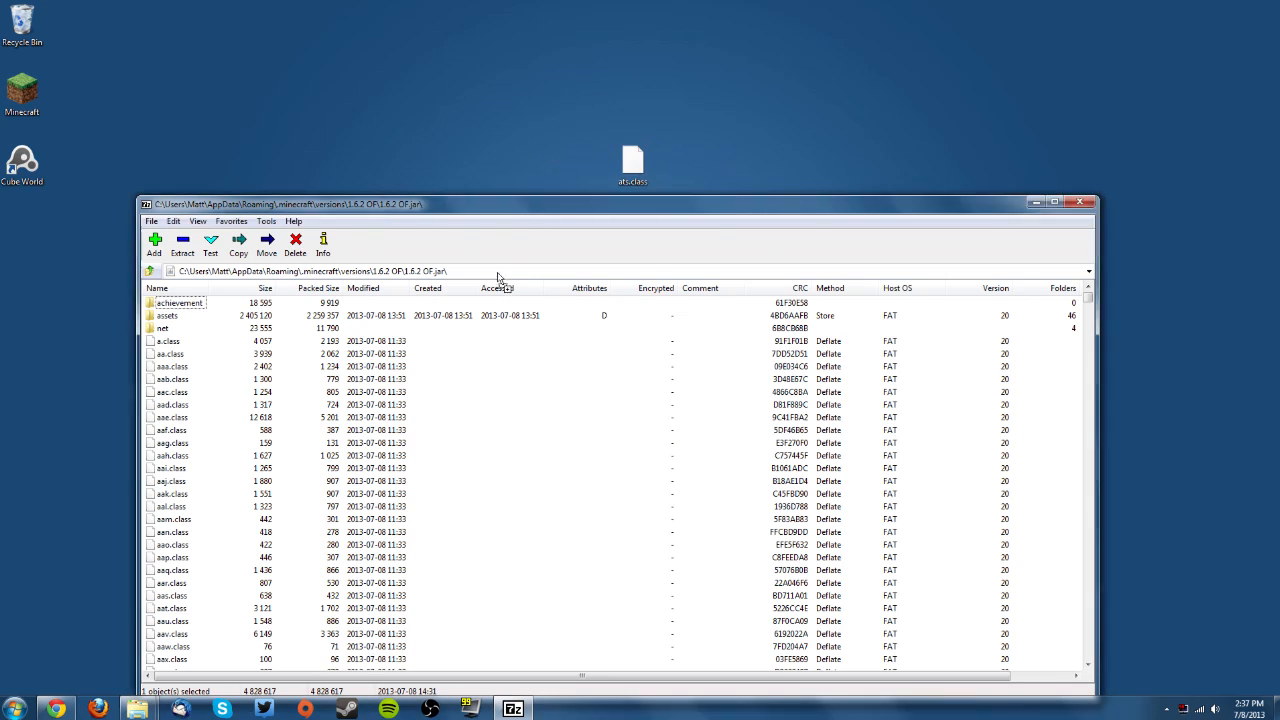
{"action": "mouse_move", "coordinate": [580, 430]}
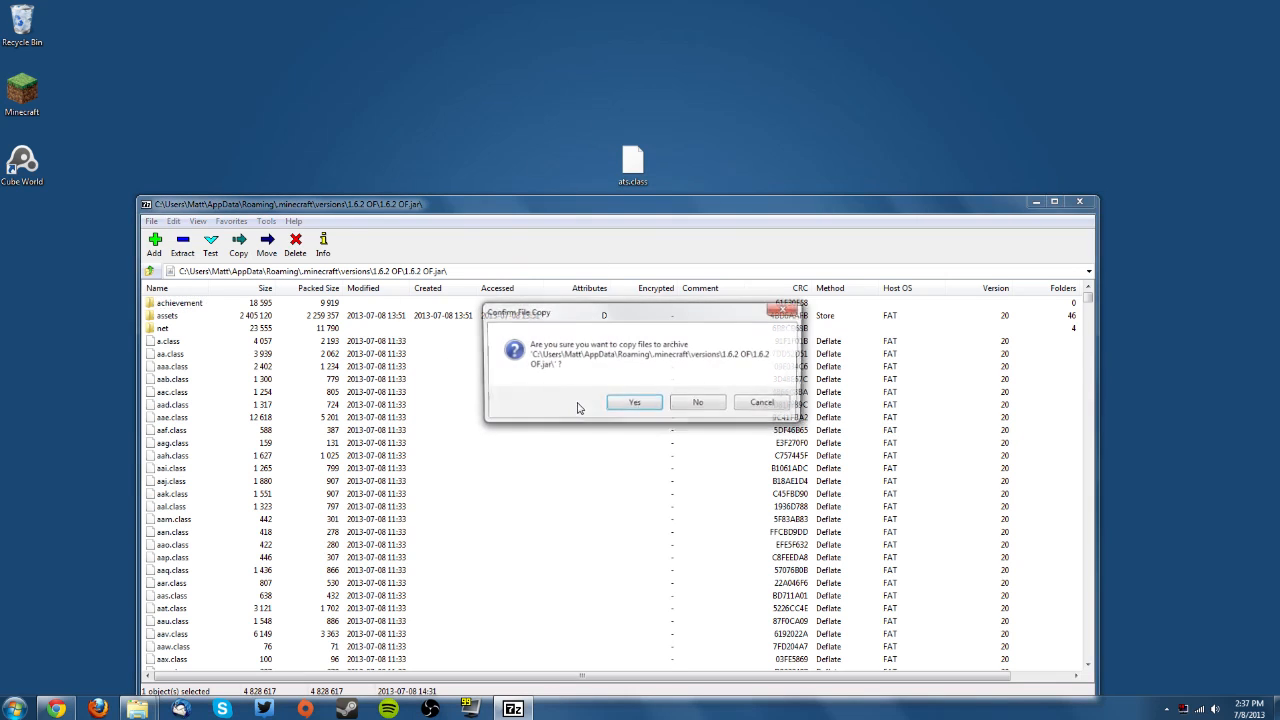
Step: Confirm copying ats.class from the desktop into the 1.6.2 OF.jar archive
{"action": "left_click", "coordinate": [634, 401]}
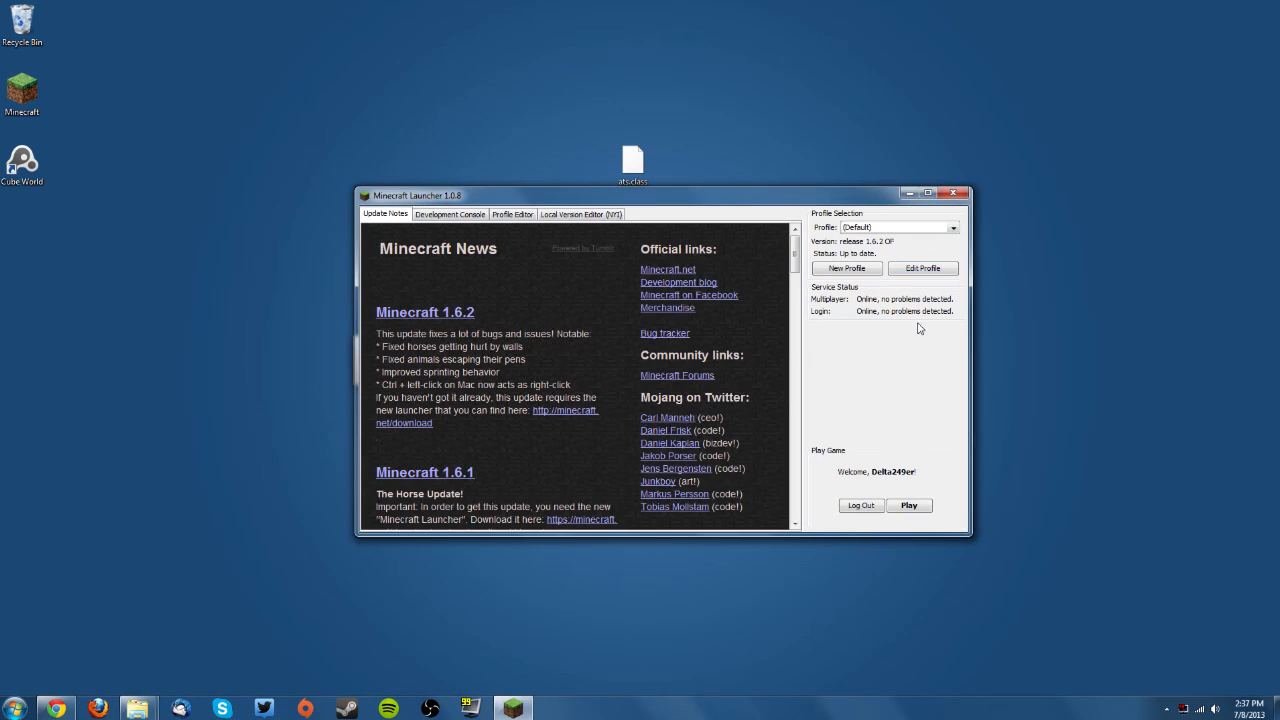
Step: Play the 1.6.2 OF profile and load a singleplayer world to verify textures display correctly
{"action": "left_click", "coordinate": [908, 505]}
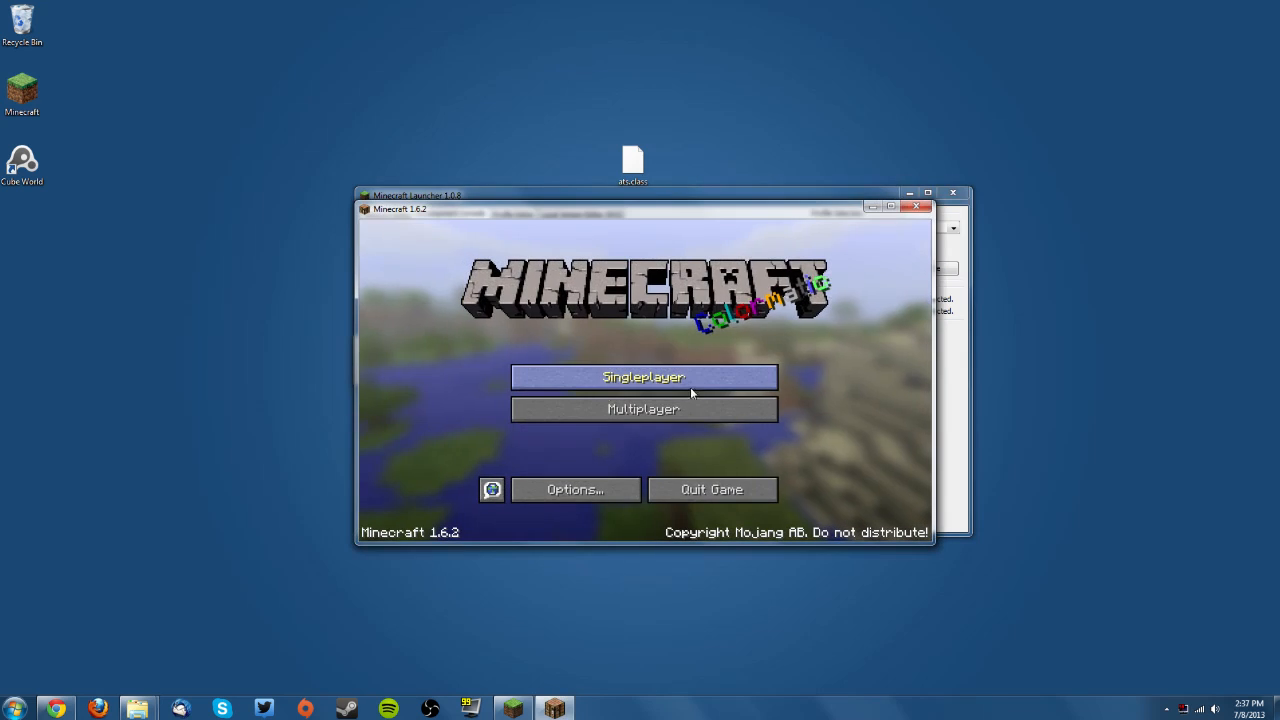
{"action": "left_click", "coordinate": [643, 377]}
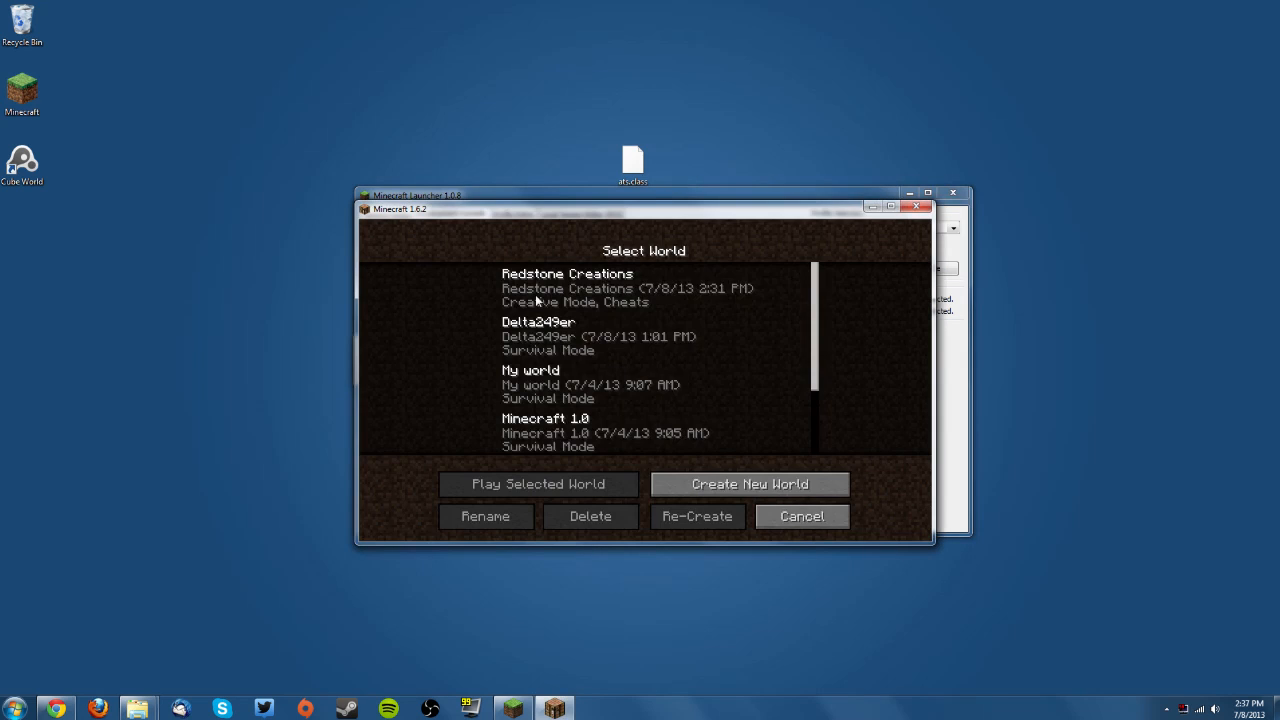
{"action": "left_click", "coordinate": [539, 484]}
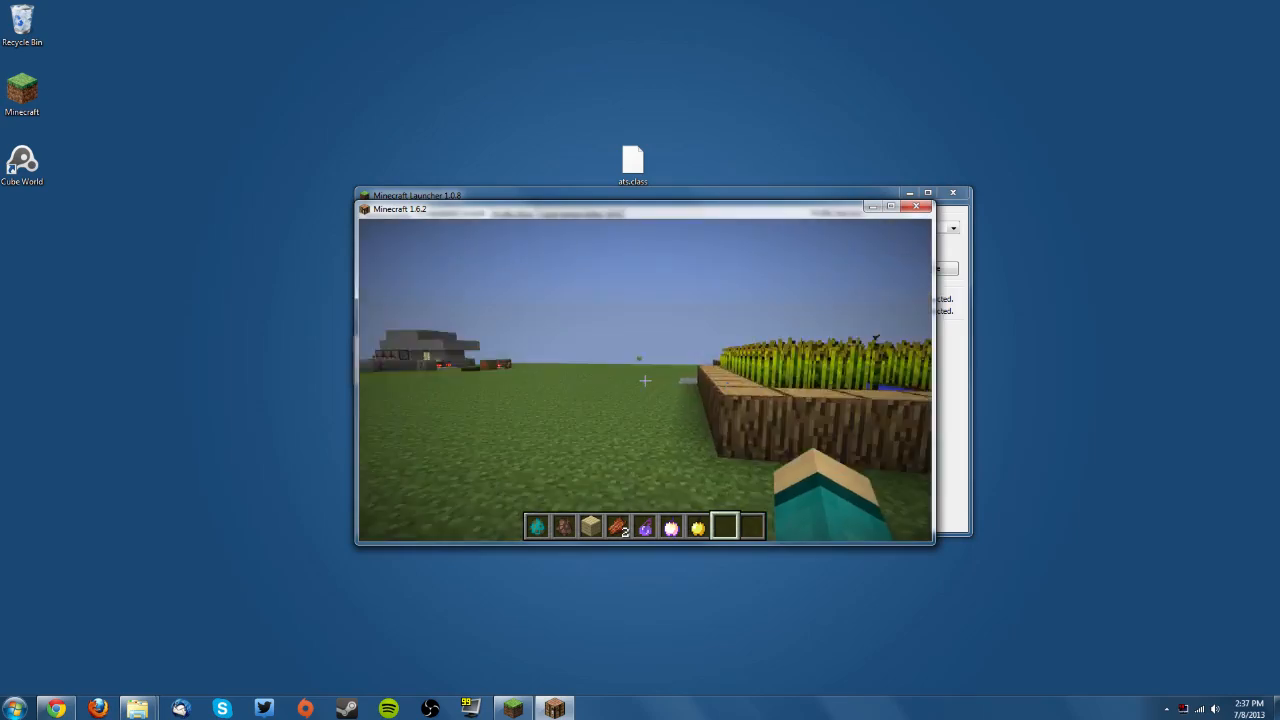